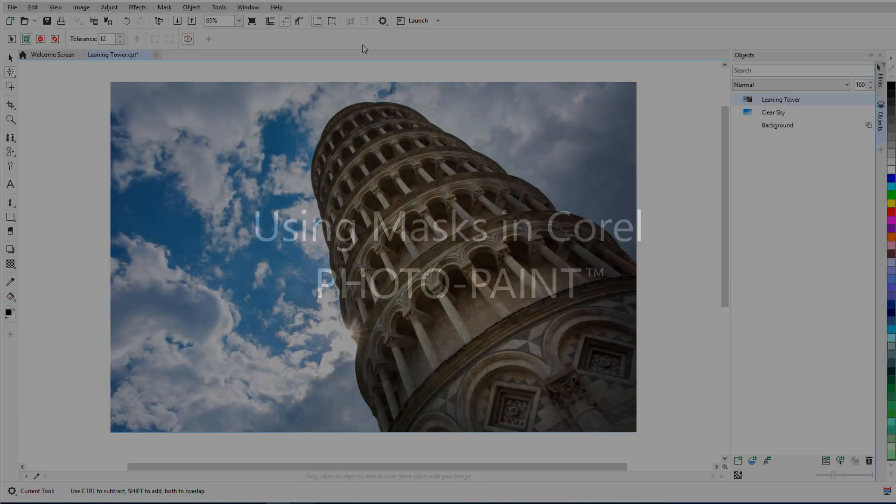
Step: Mask the tower, preview and discard Psychedelic, then add random noise to the sky
left_click(11, 72)
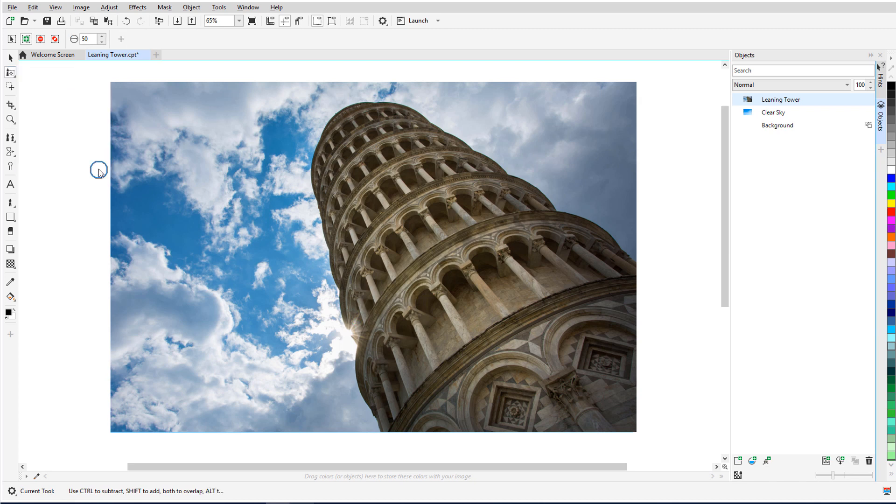
mouse_move(684, 433)
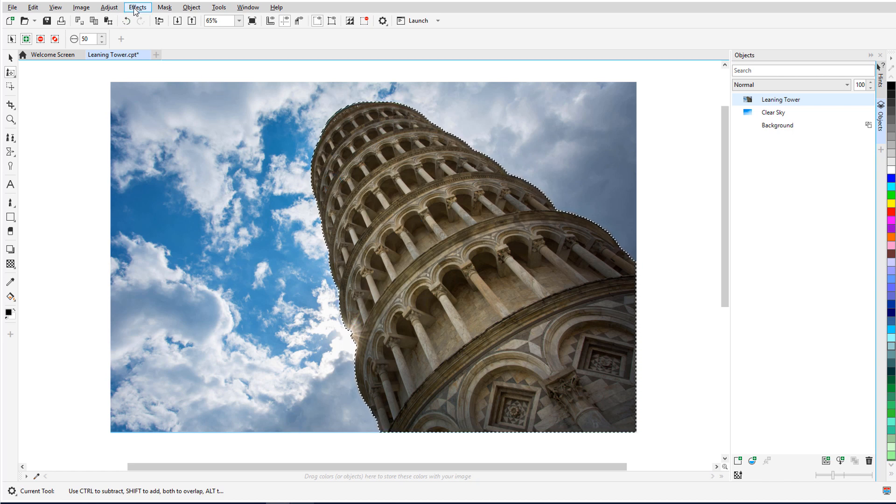
left_click(137, 7)
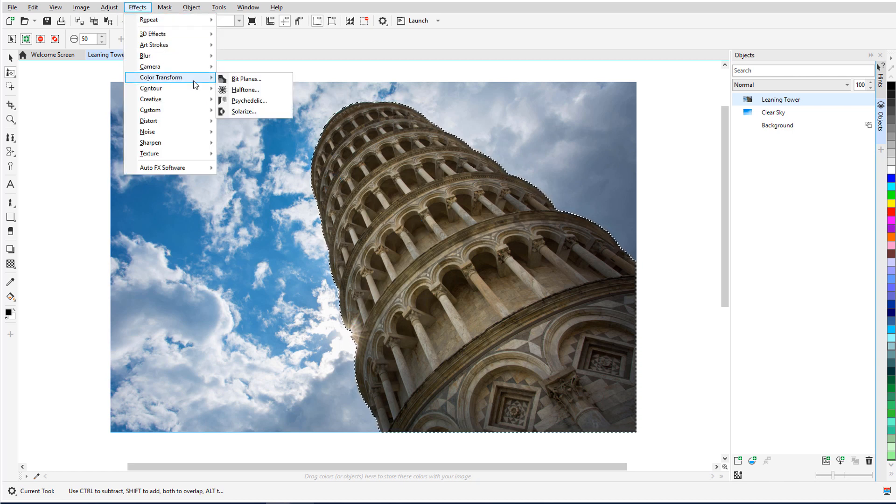
left_click(249, 101)
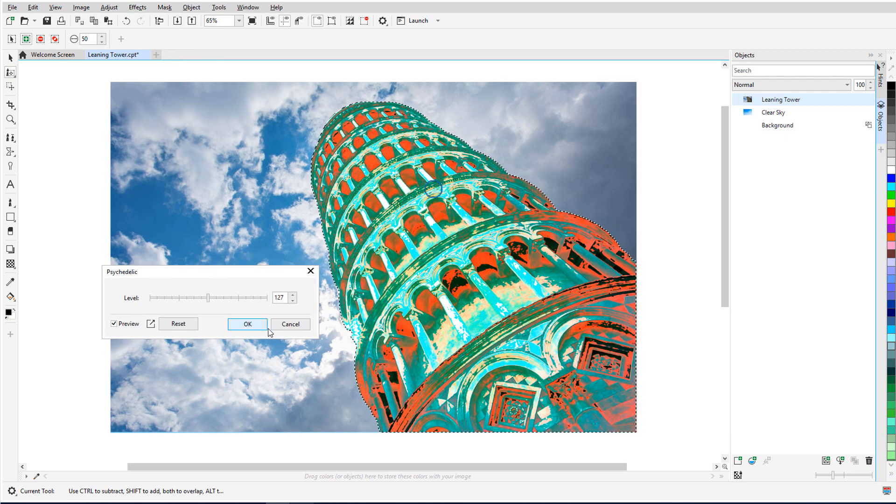
left_click(289, 324)
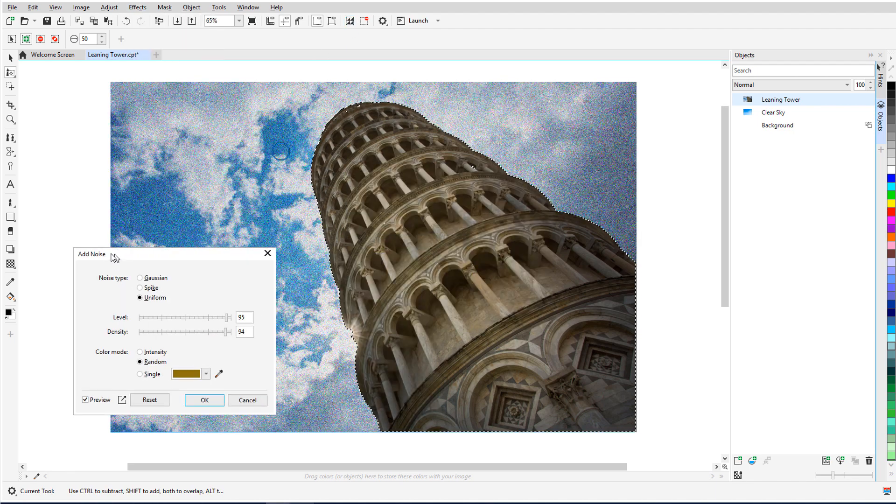
left_click(204, 400)
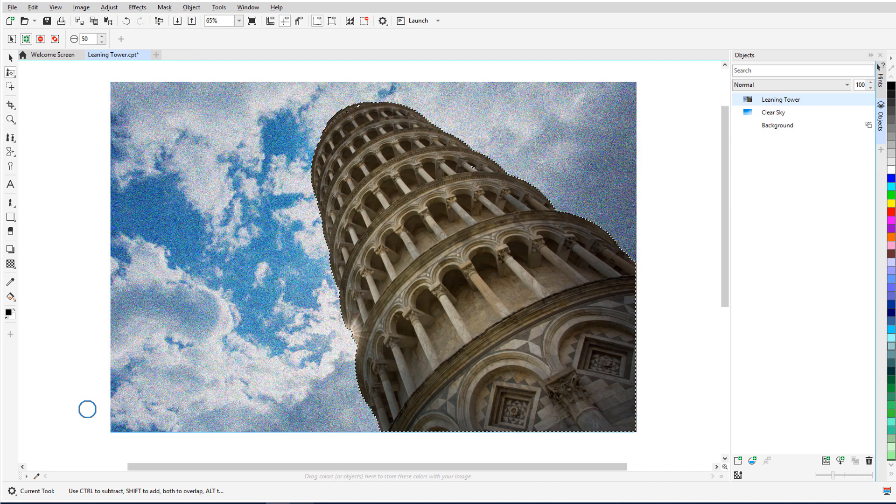
left_click(162, 54)
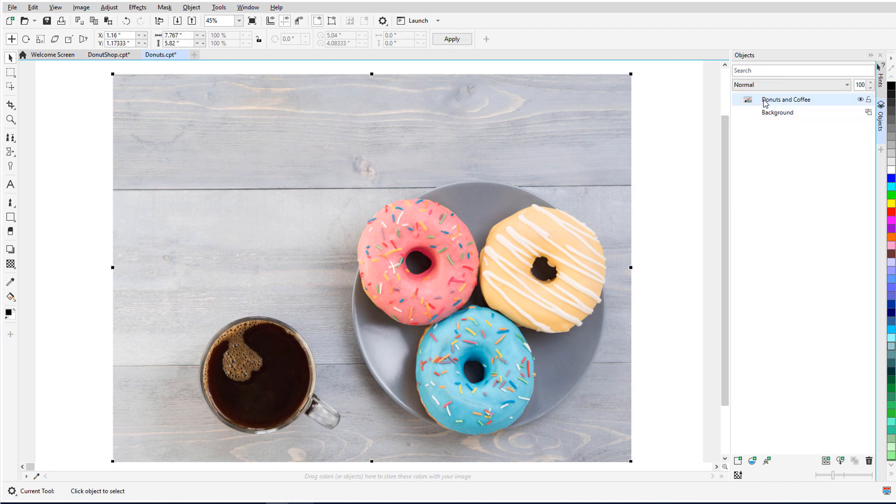
Step: On the Donuts and Coffee object, drag an Ellipse Mask over the pink sprinkled donut
left_click(10, 72)
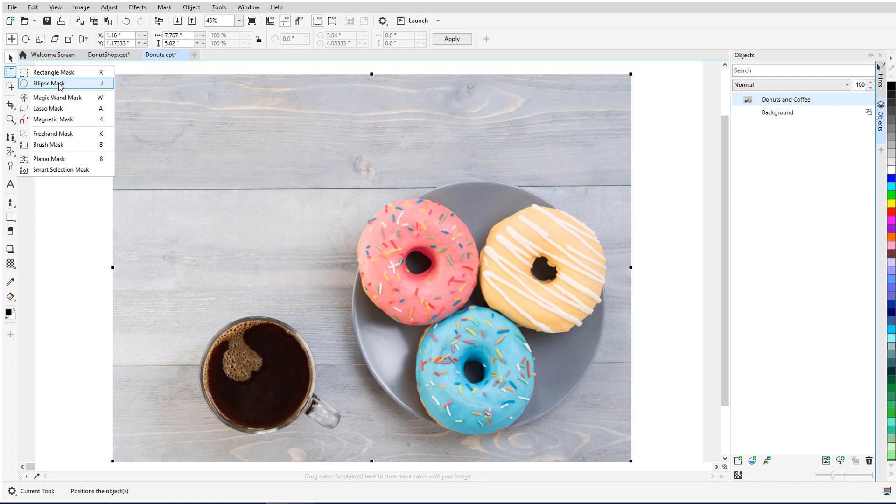
left_click(49, 83)
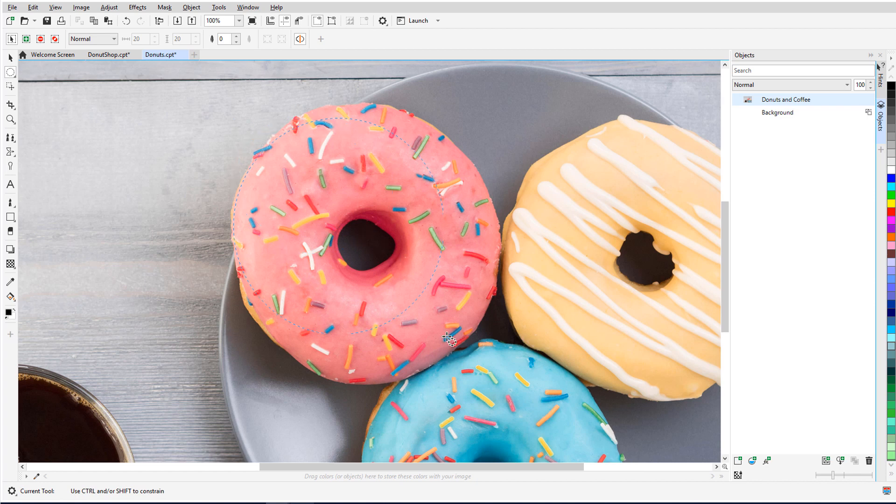
left_click_drag(451, 340, 468, 377)
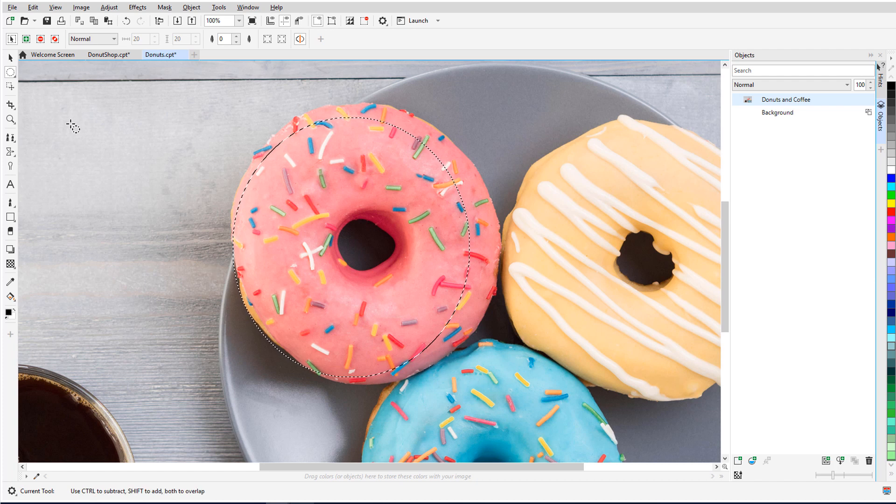
mouse_move(11, 86)
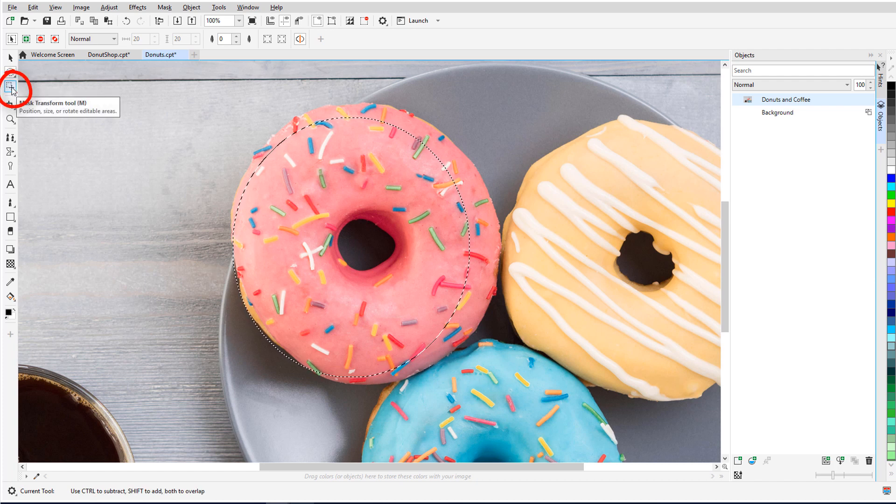
Step: Rotate and stretch the ellipse mask to fit the donut, then enable Mask Overlay
left_click(10, 86)
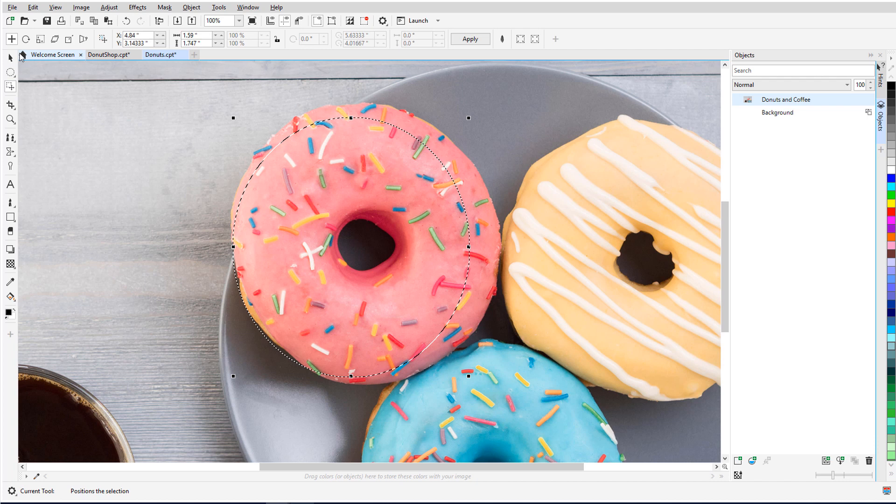
left_click(25, 38)
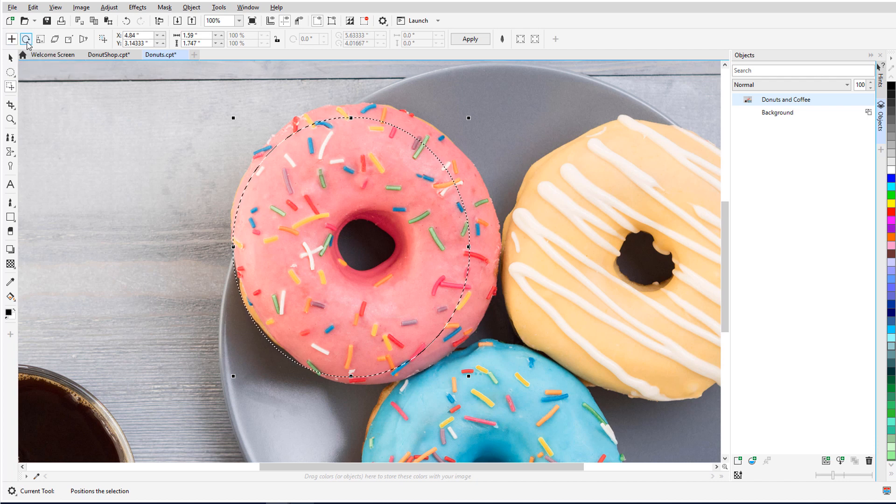
left_click(40, 39)
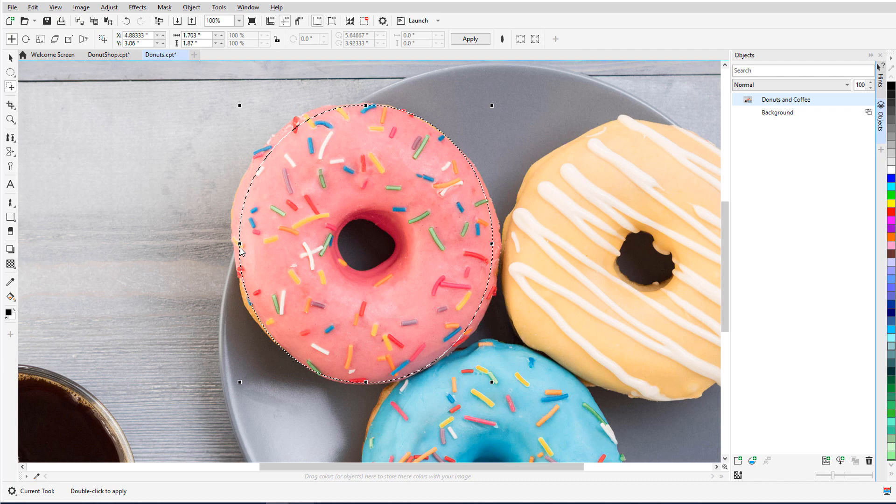
left_click(164, 7)
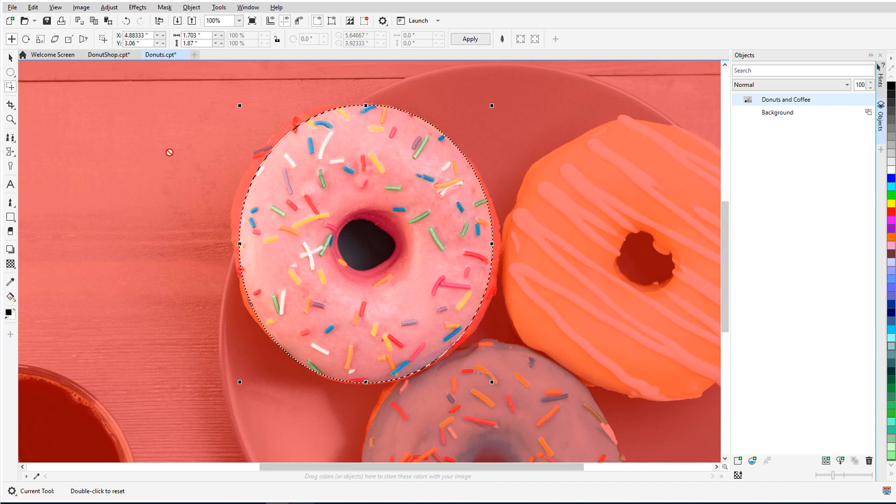
mouse_move(313, 86)
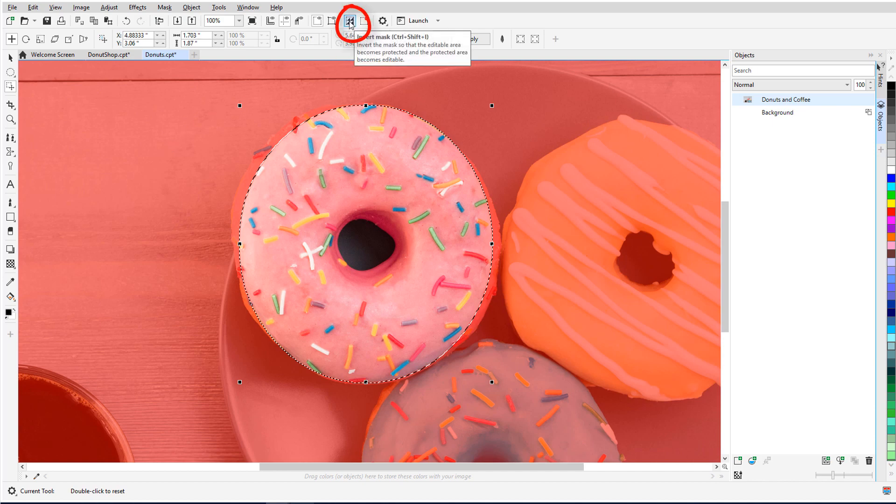
Step: Invert the mask and delete everything outside the pink donut
left_click(349, 20)
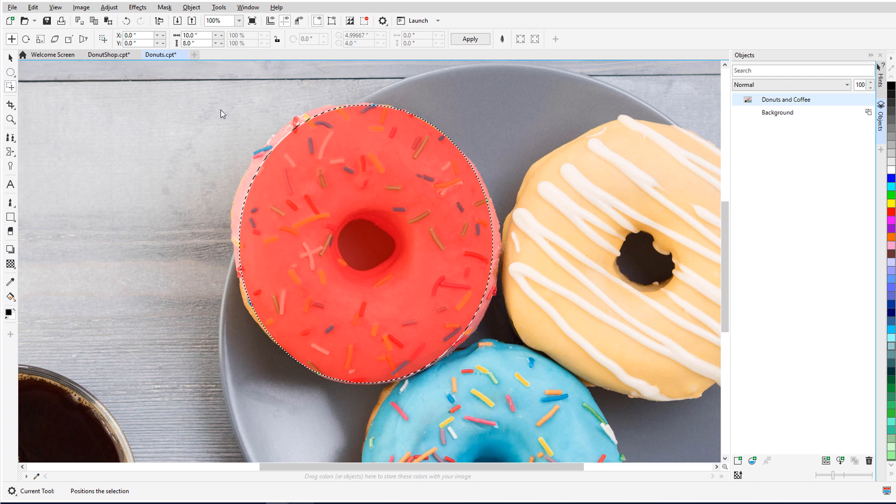
left_click(469, 38)
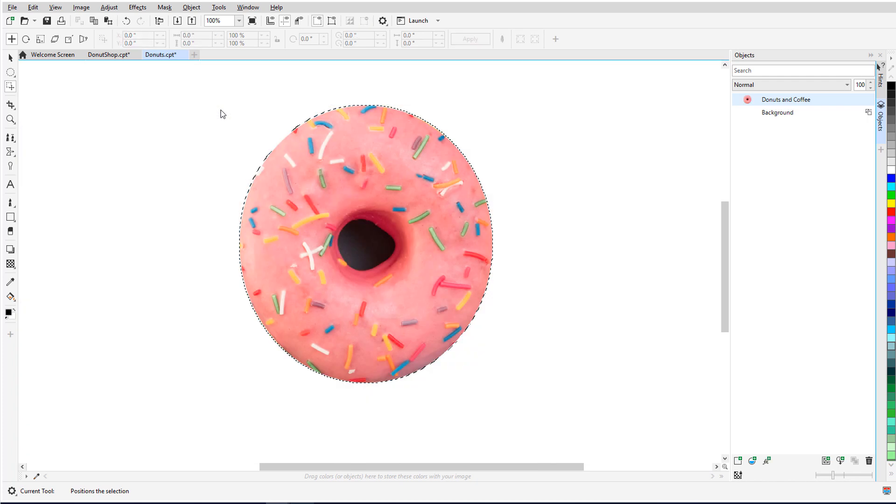
mouse_move(62, 96)
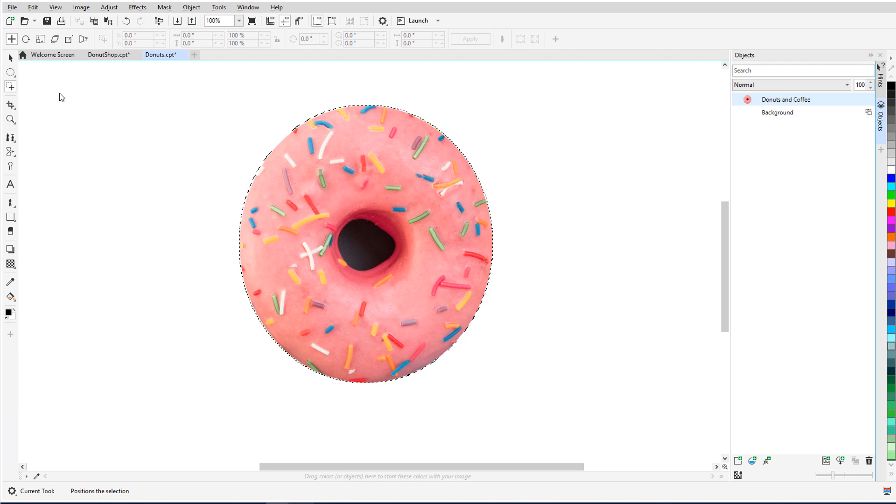
left_click(11, 72)
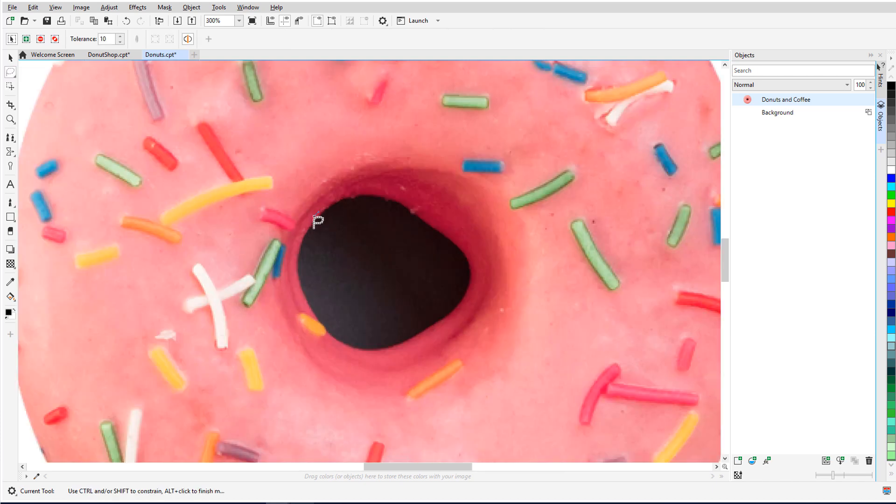
Step: Trace the donut's centre hole with the Lasso Mask and delete it
left_click(478, 260)
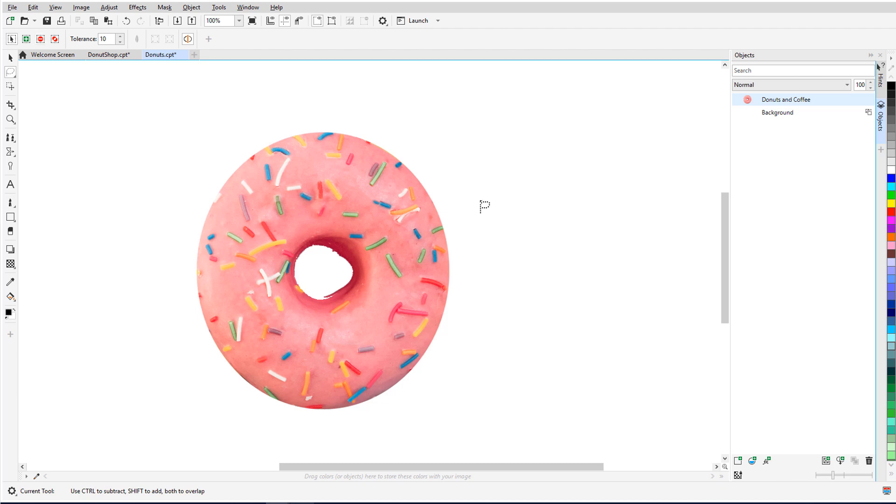
left_click(108, 54)
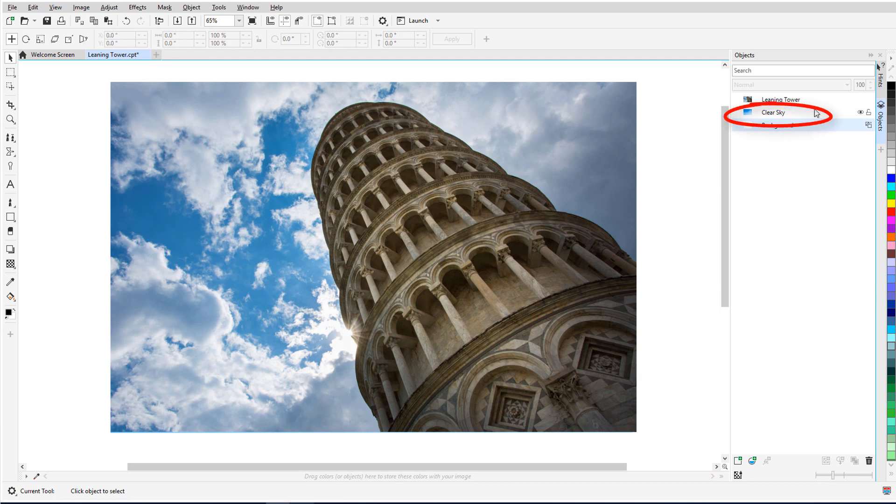
Step: Select the Leaning Tower object and mask the tower with Magic Wand at tolerance 12
left_click(861, 101)
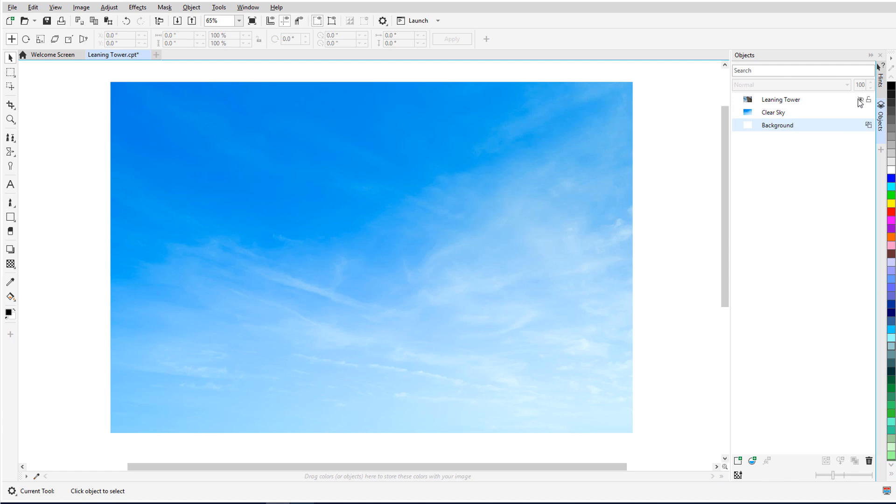
left_click(781, 99)
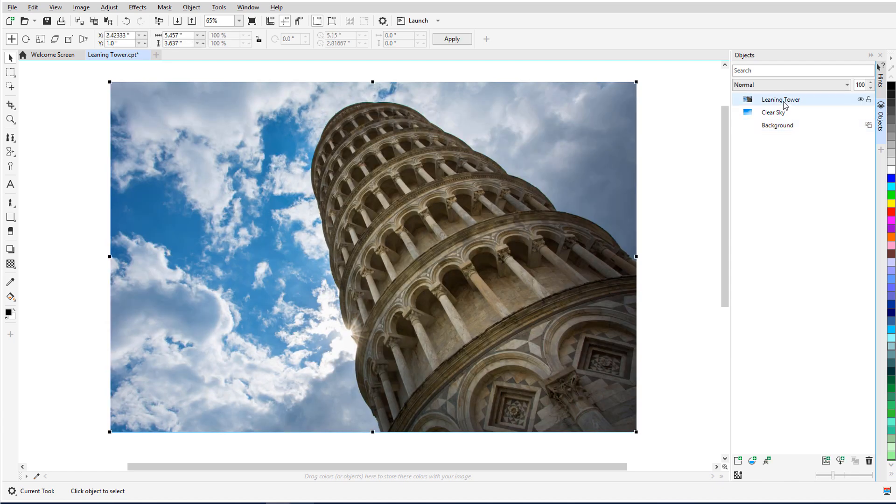
left_click(10, 72)
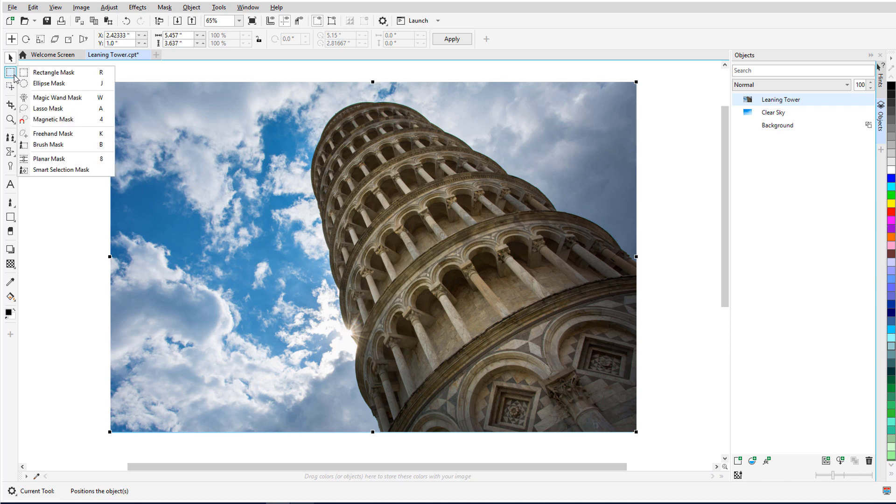
left_click(57, 97)
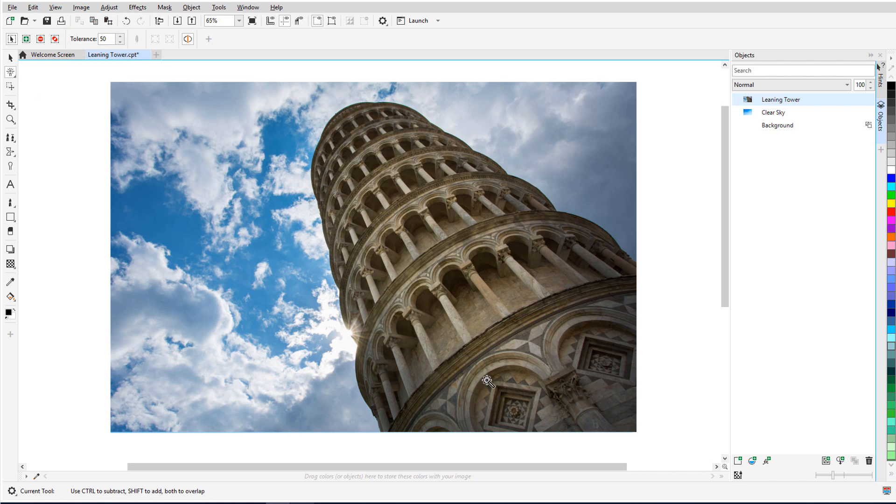
mouse_move(390, 172)
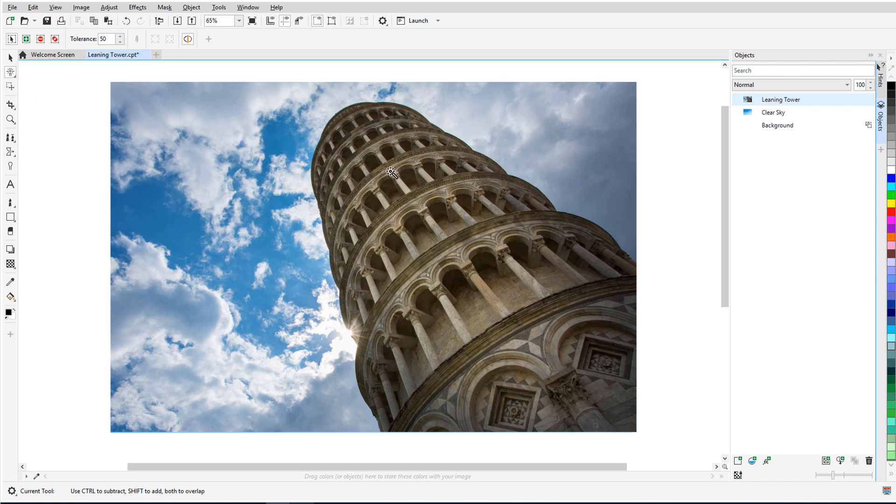
left_click(390, 172)
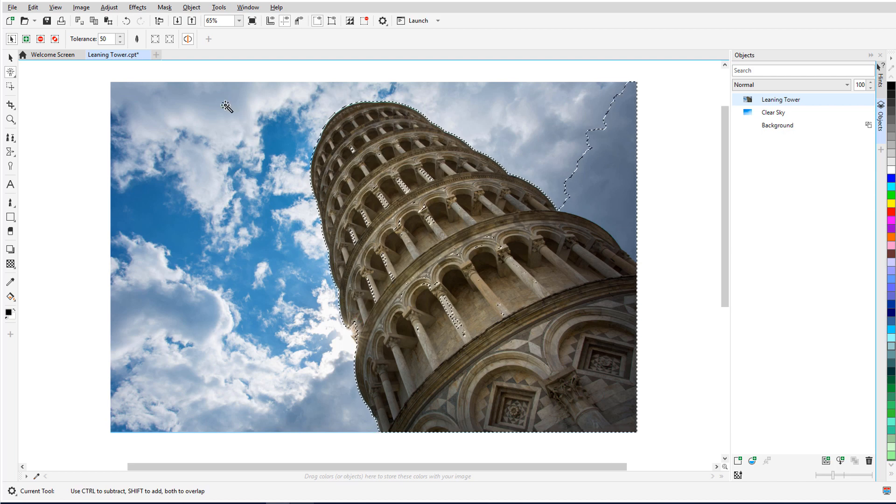
left_click(104, 39)
type("12")
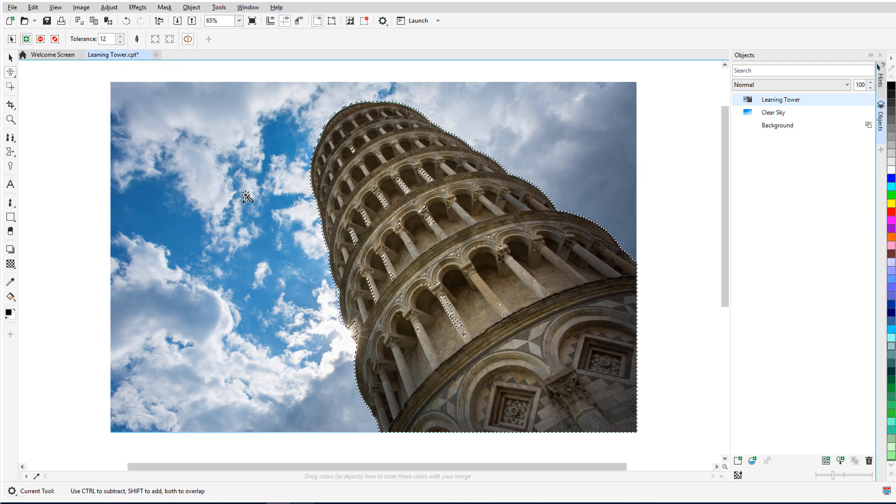
mouse_move(427, 178)
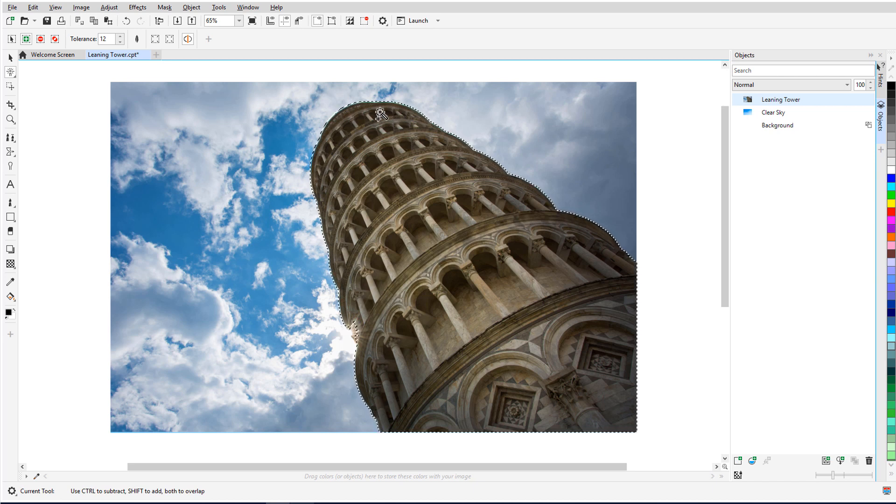
mouse_move(366, 20)
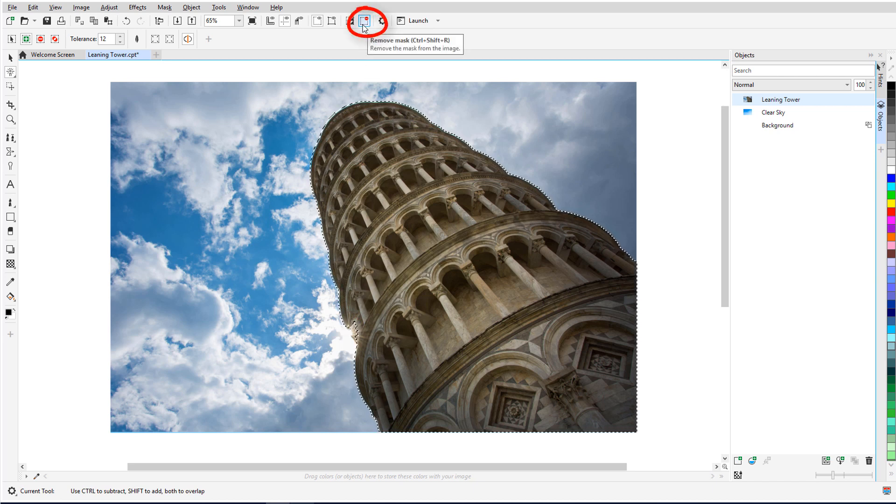
Step: Remove the colour-based mask and repaint the tower with Smart Selection Mask
left_click(364, 20)
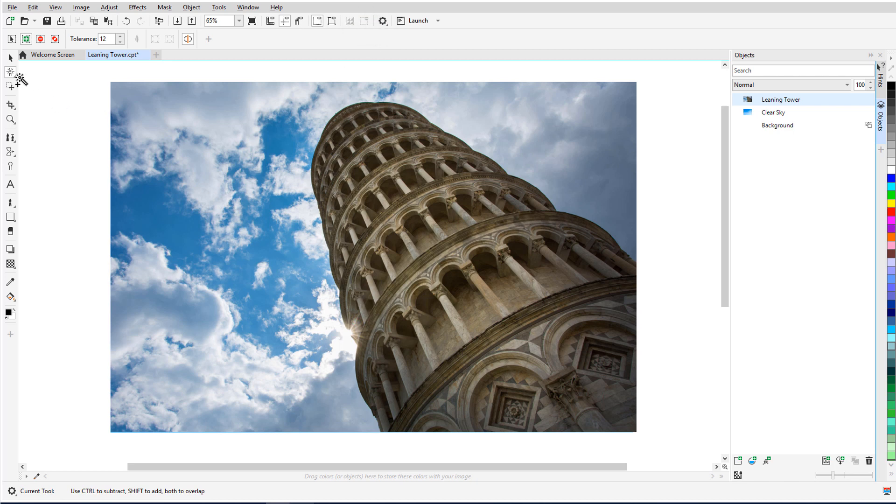
left_click(10, 72)
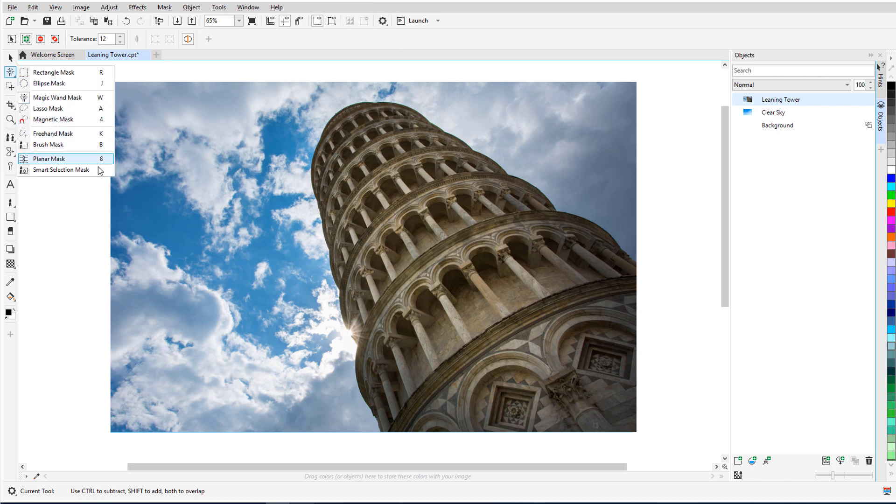
mouse_move(61, 169)
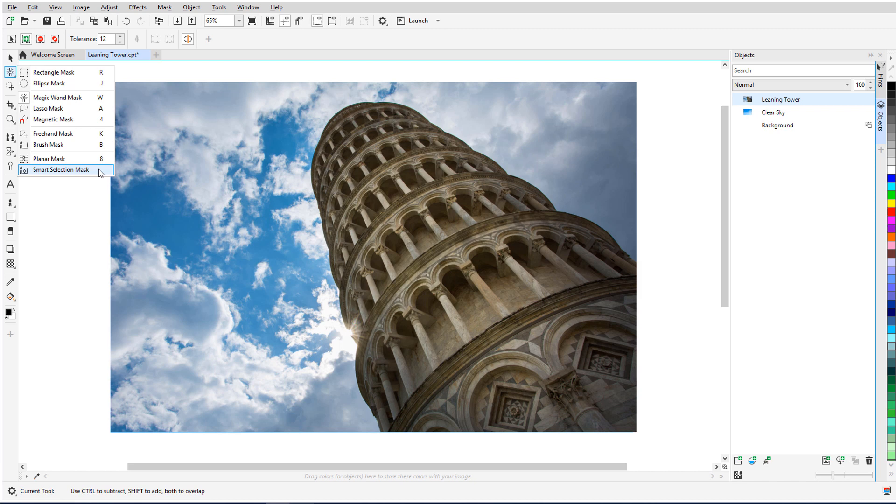
left_click(61, 170)
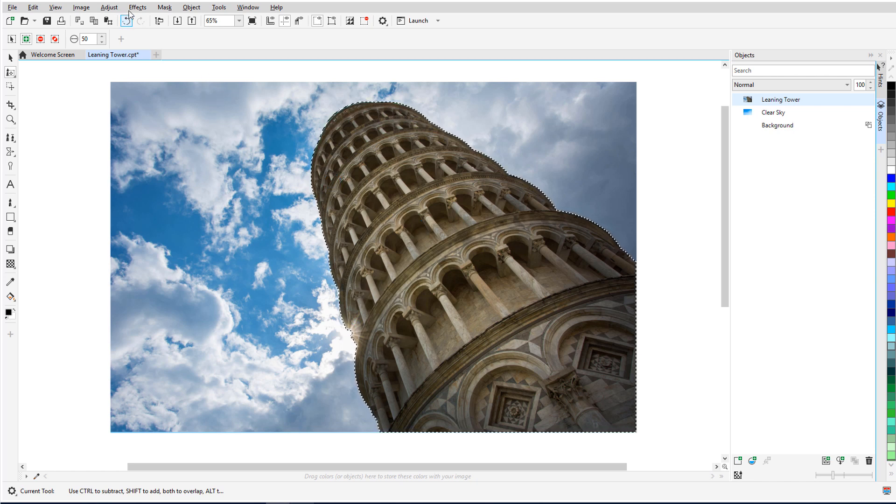
Step: Preview the Psychedelic colour transform on the tower and discard it
left_click(138, 7)
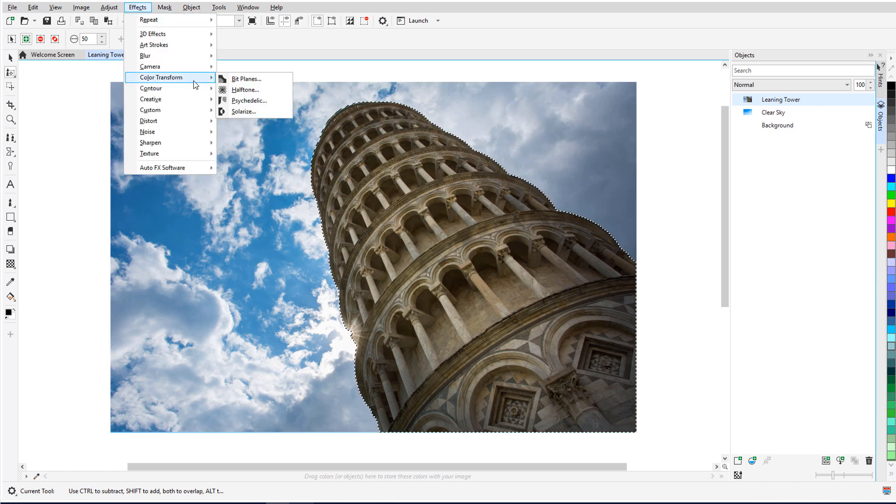
left_click(249, 101)
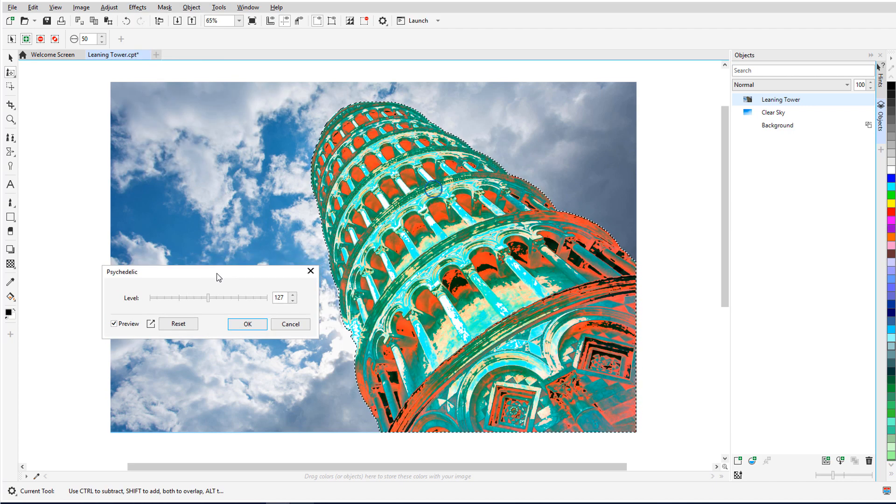
left_click(290, 323)
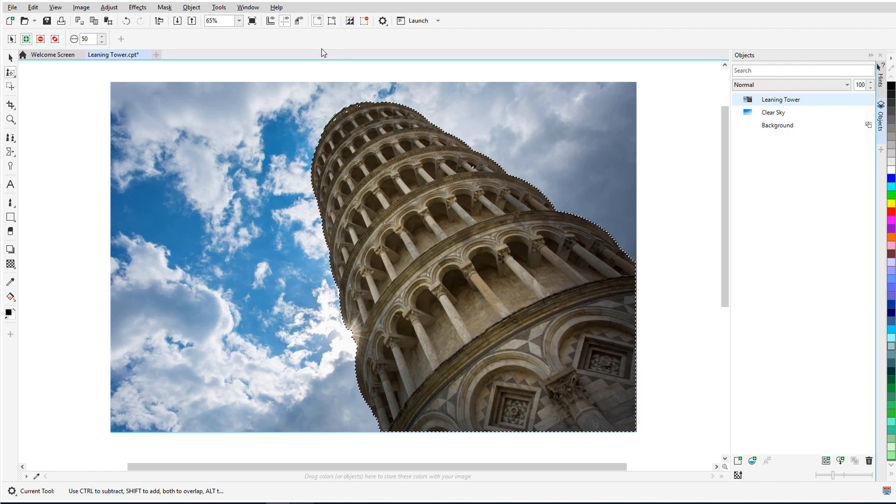
Step: Preview Add Noise, cancel it, and delete the cloudy sky outside the tower mask
left_click(137, 7)
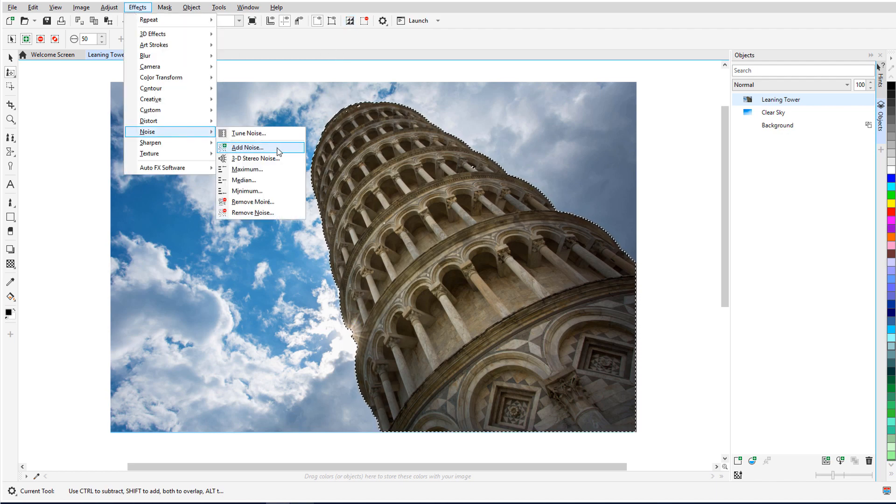
left_click(248, 147)
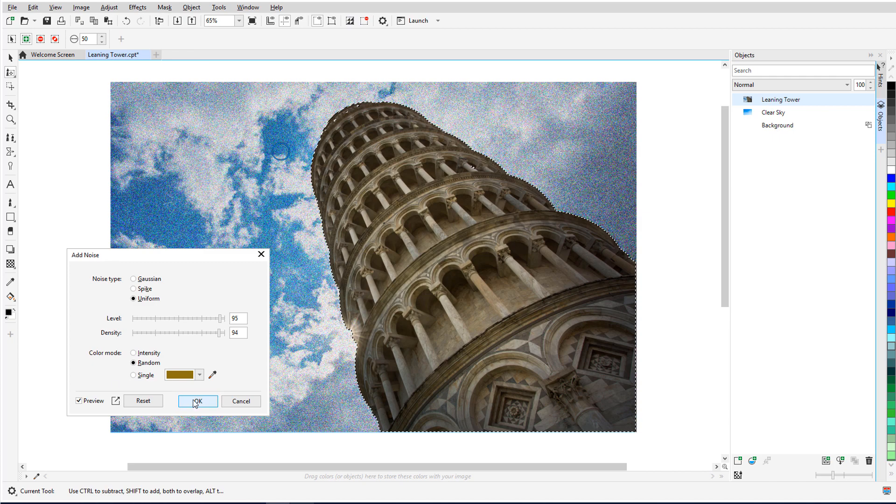
left_click(196, 400)
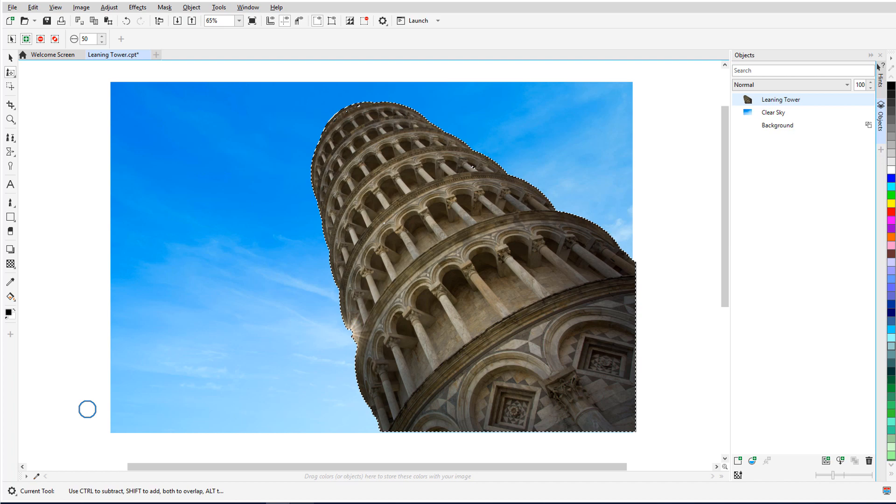
left_click(107, 54)
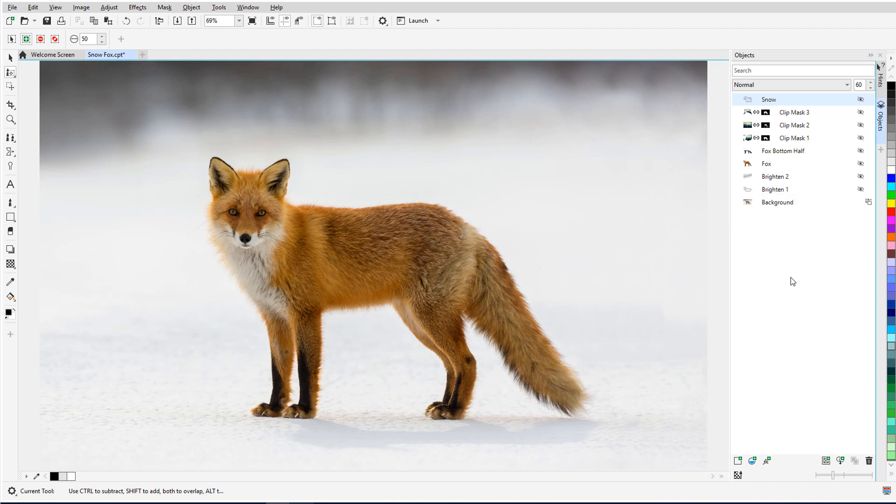
mouse_move(805, 244)
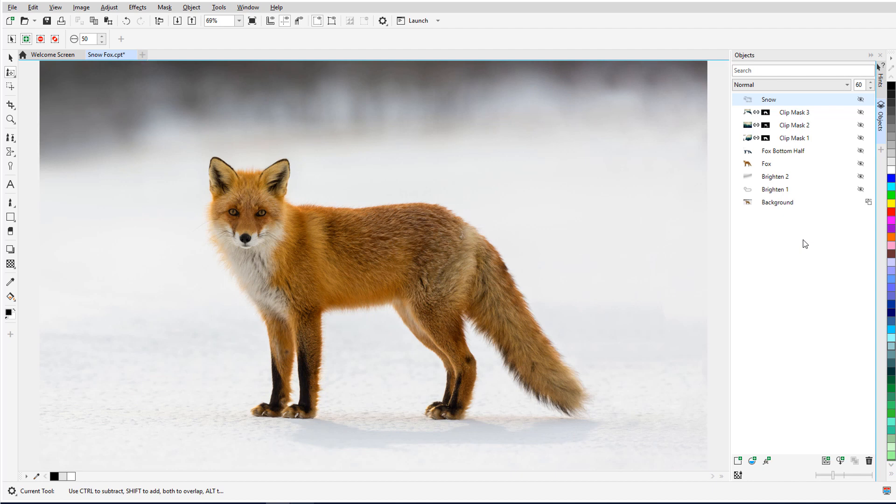
Step: Make Clip Mask 1, 2 and 3 visible to blend the forest inside the fox
left_click(860, 177)
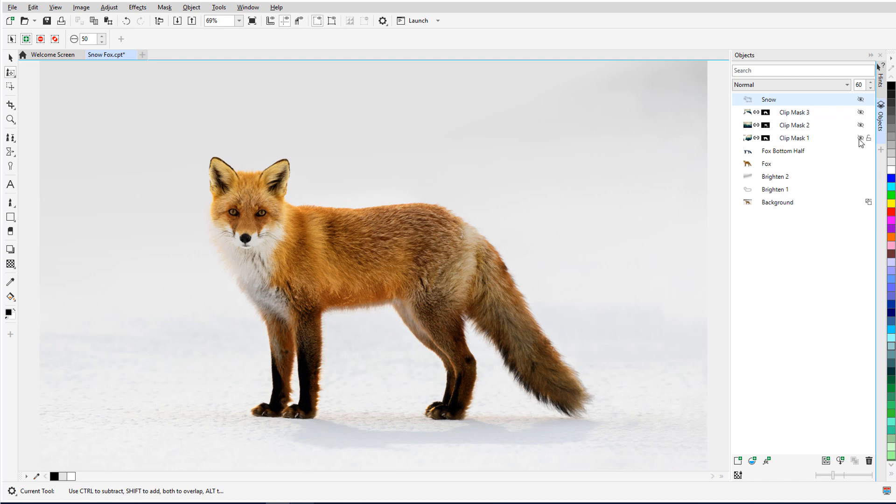
left_click(861, 125)
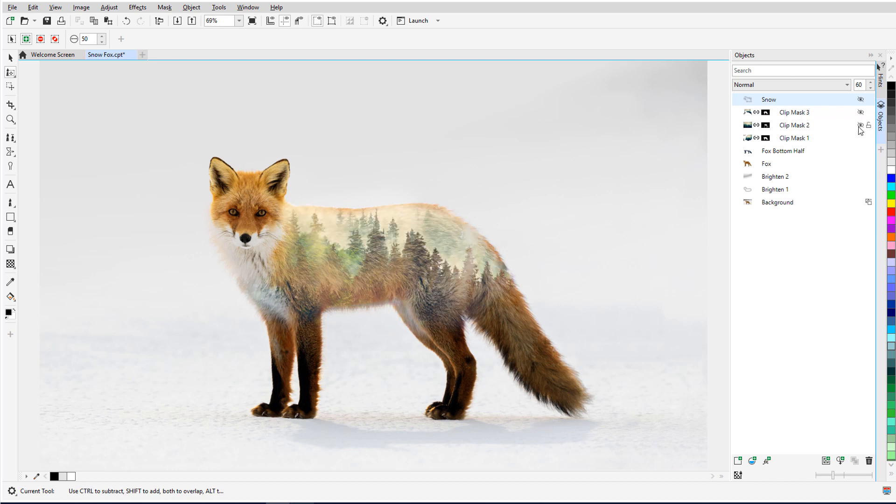
left_click(861, 126)
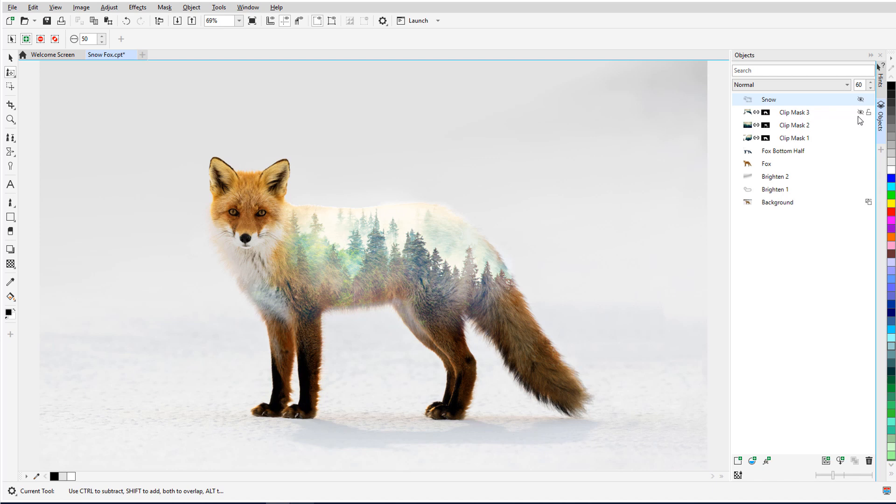